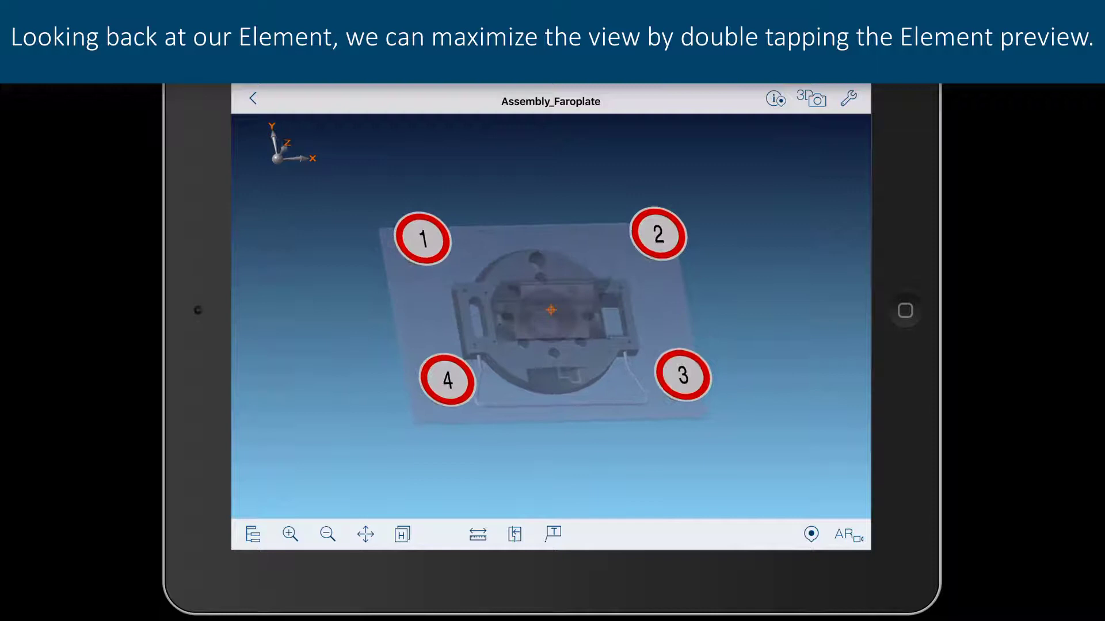
Step: Maximize the Assembly_Faroplate element so the plate and markers 1–4 fill the view
double_click(551, 312)
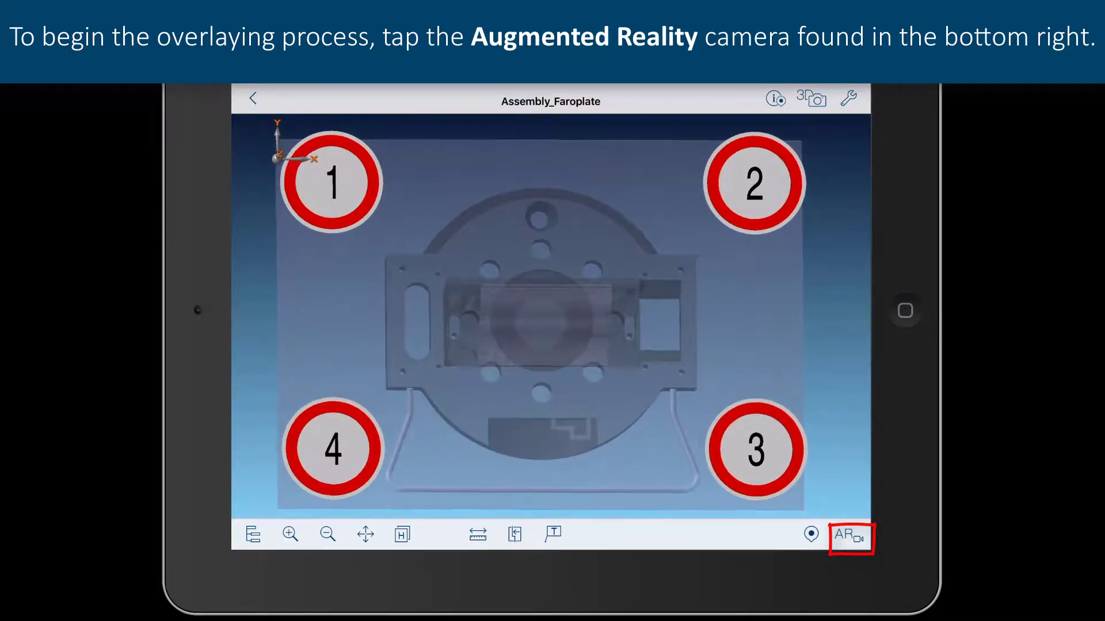
left_click(850, 537)
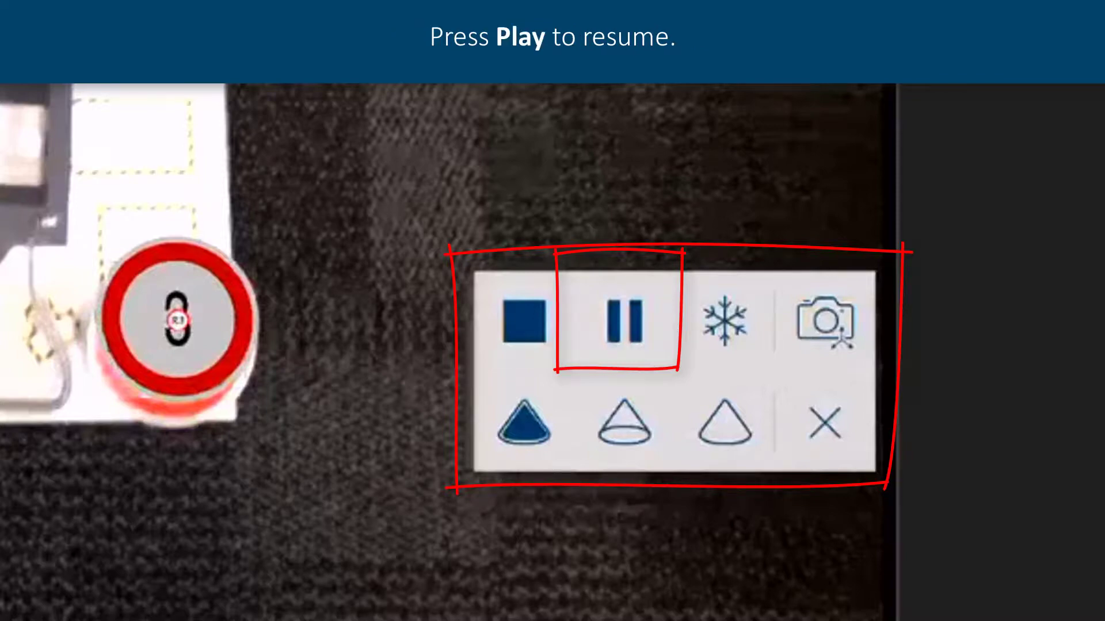
Step: Resume the paused AR feed from the popover tool menu over the live plate footage
left_click(723, 327)
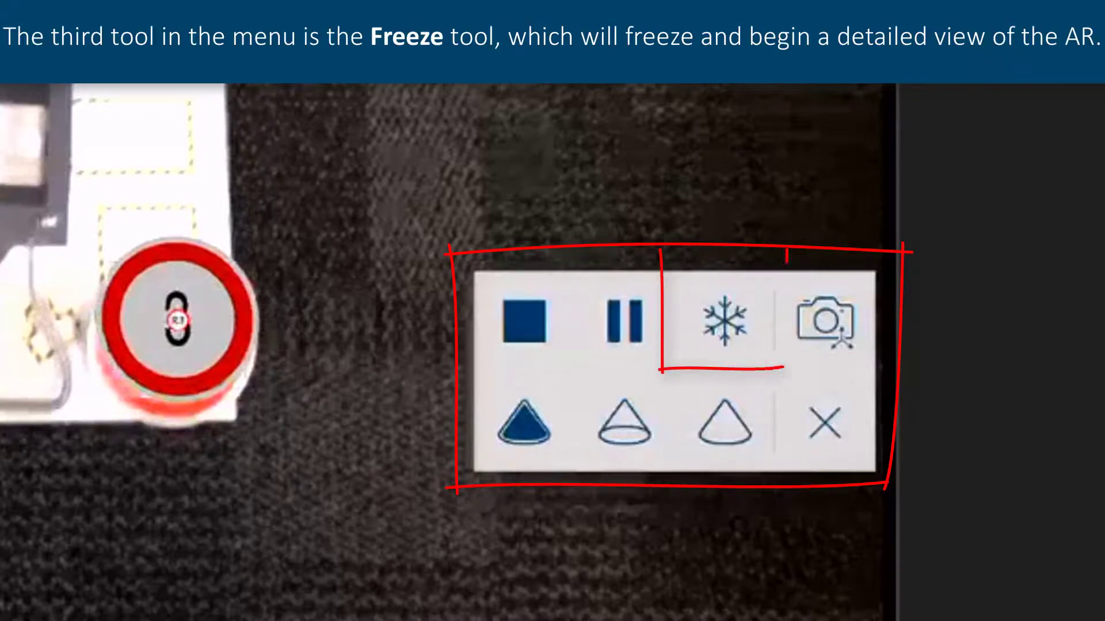